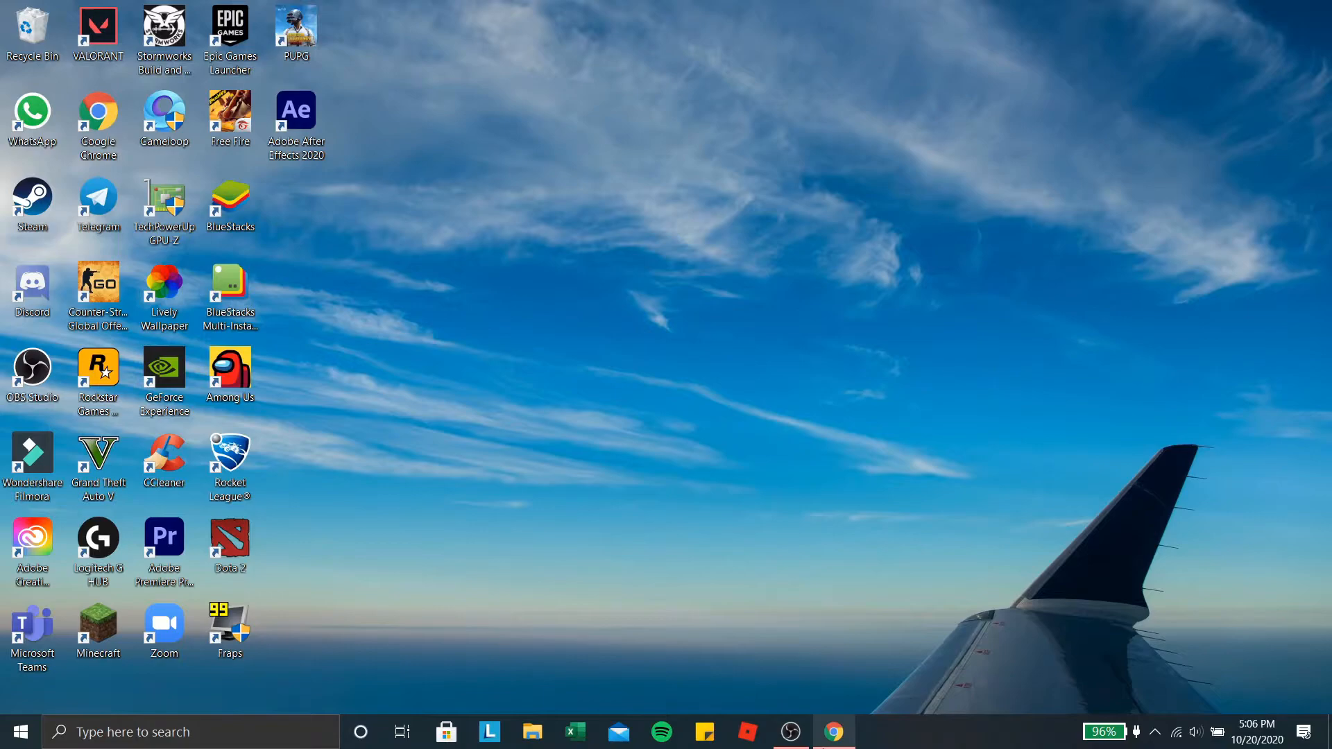
- Launch Chrome and search Google for 'afterburner download'
left_click(833, 732)
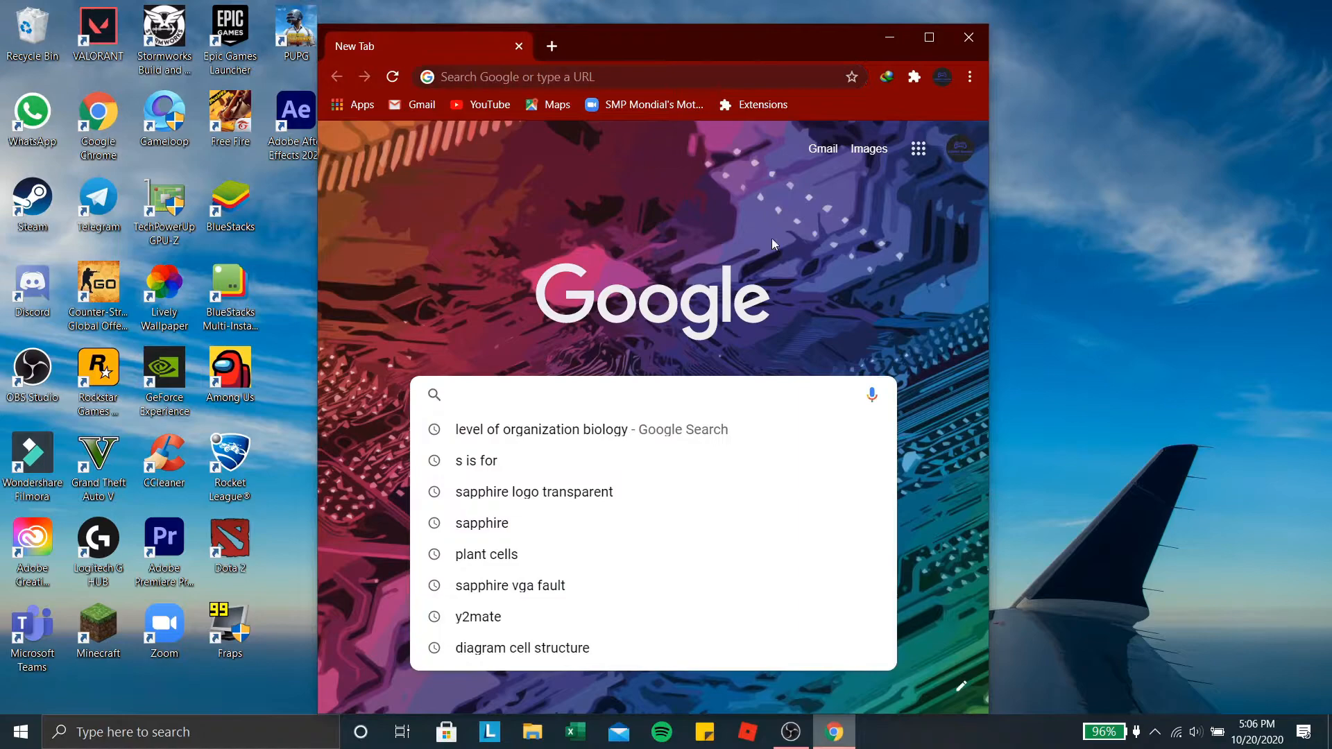
type("After")
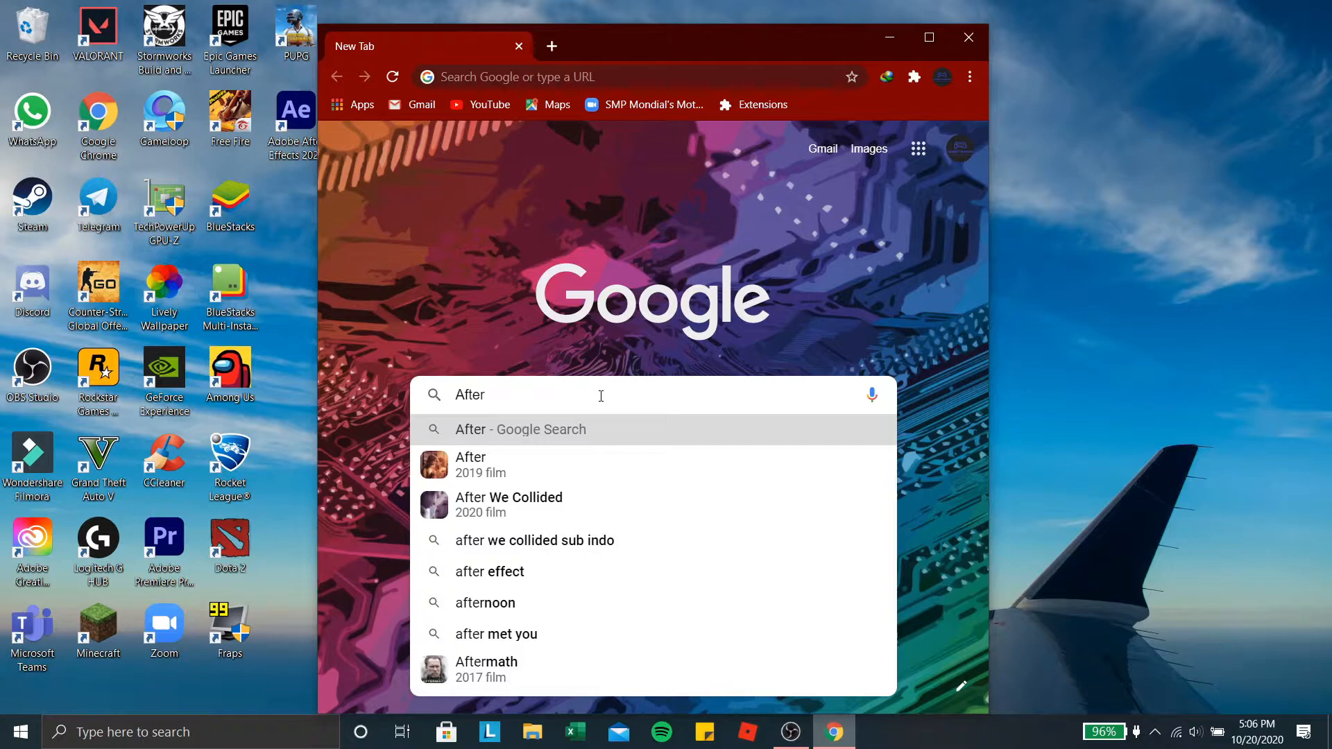
type("afterburner download")
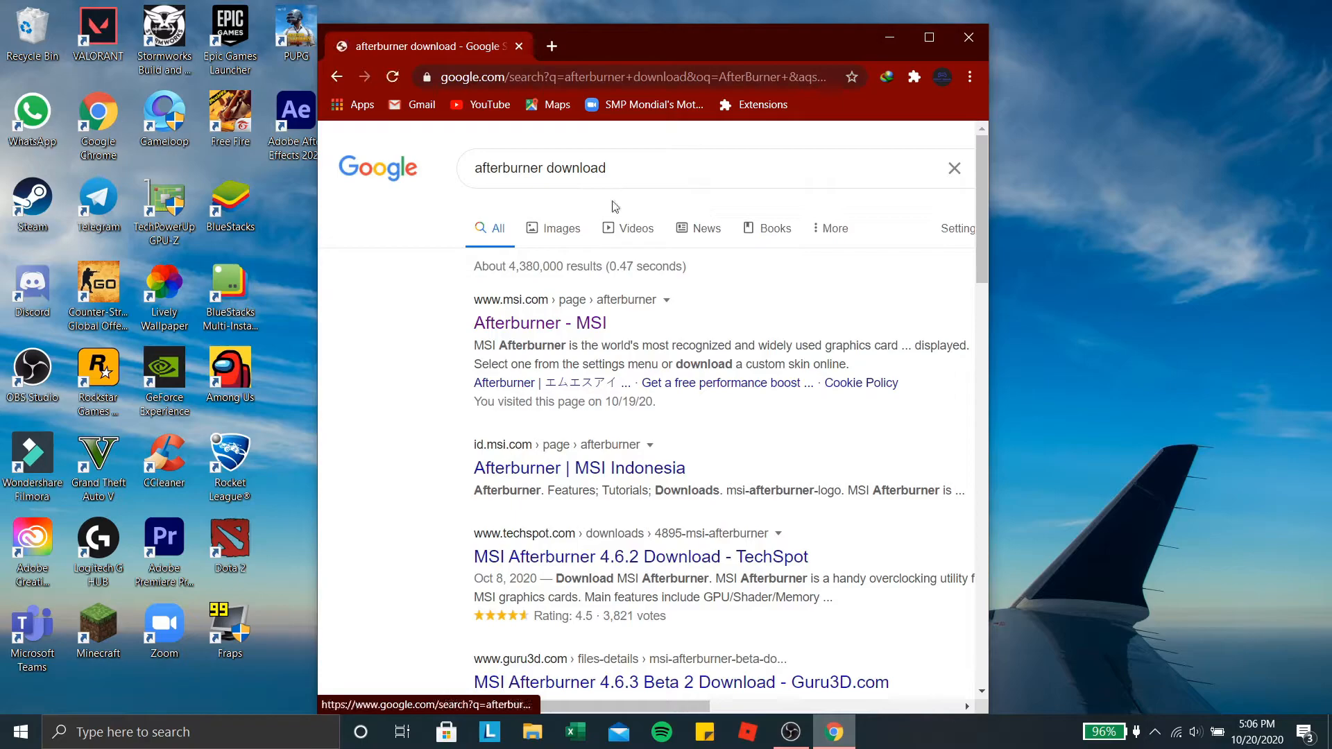
- From the 'Afterburner - MSI' result, request the standard MSI Afterburner download (MSIAfterburnerSetup.zip)
left_click(540, 322)
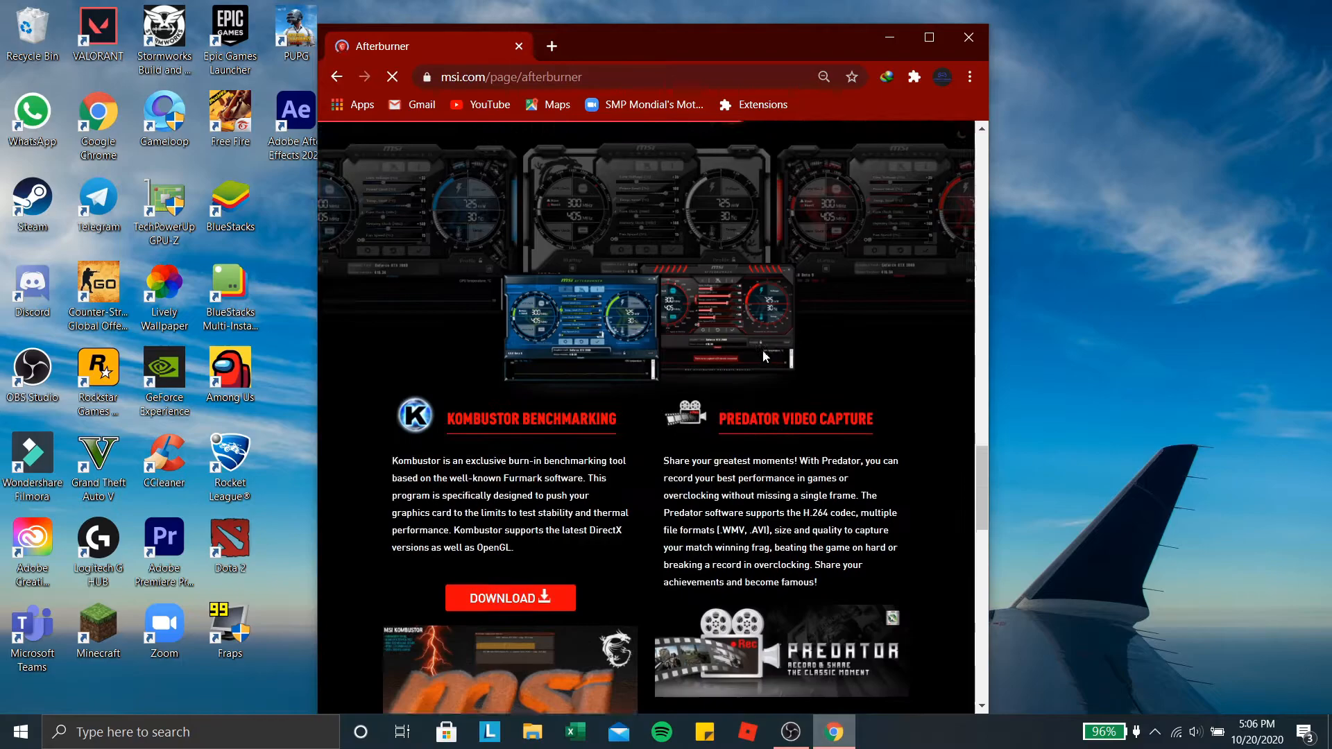
scroll("down", 3)
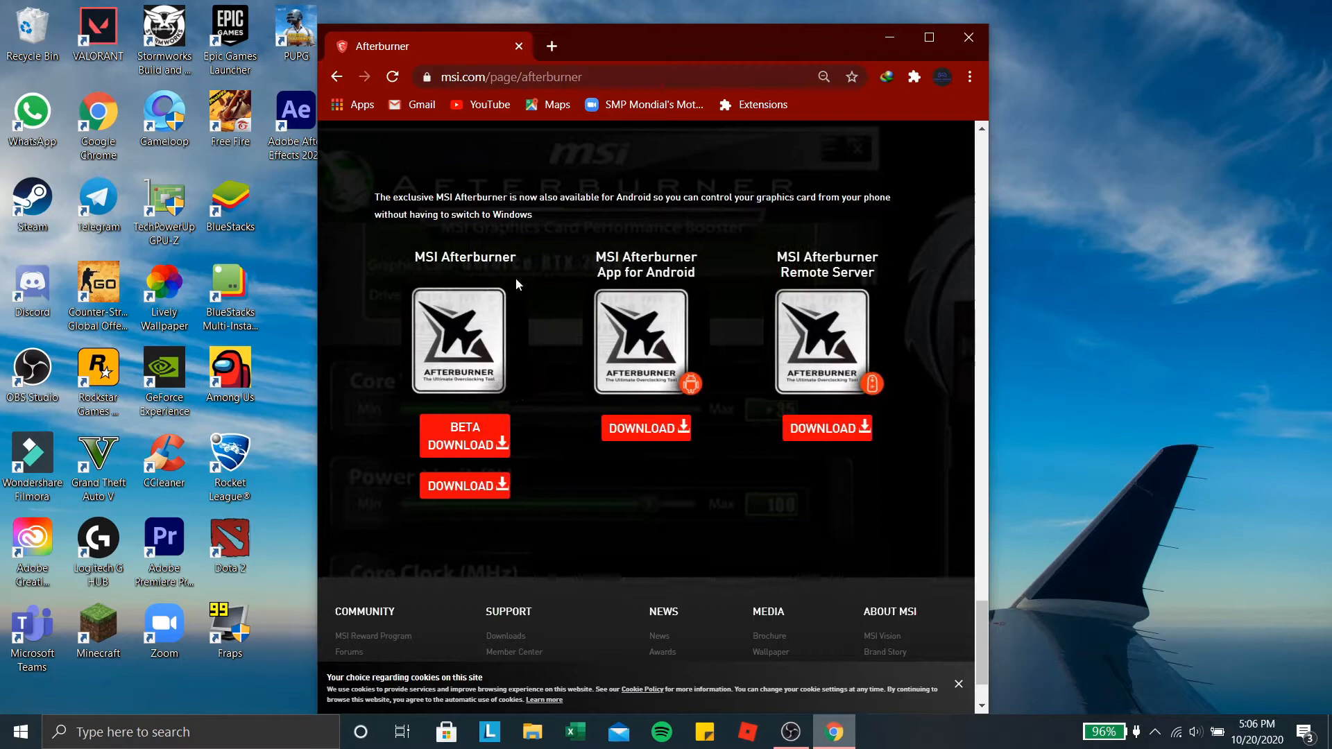
left_click(464, 485)
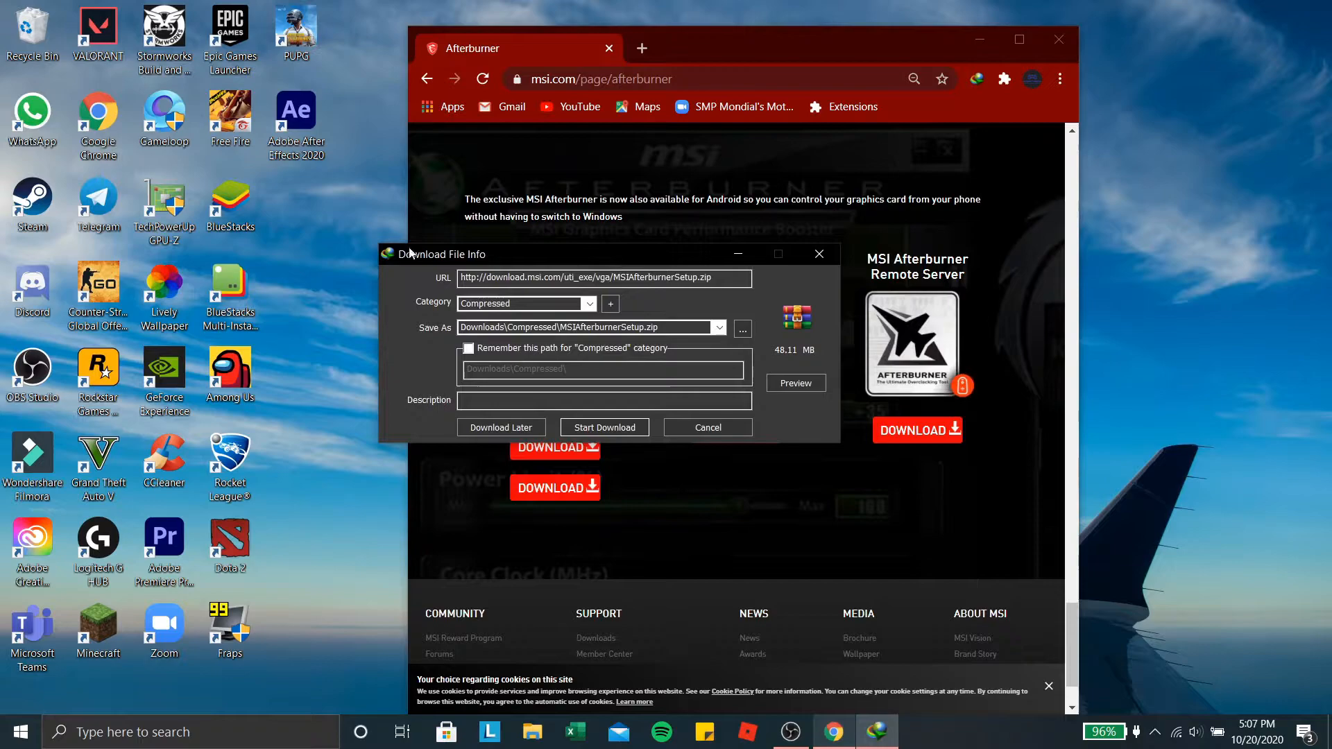
- Start the IDM download of MSIAfterburnerSetup.zip (48.11 MB) into Downloads\Compressed and let it complete
left_click(708, 428)
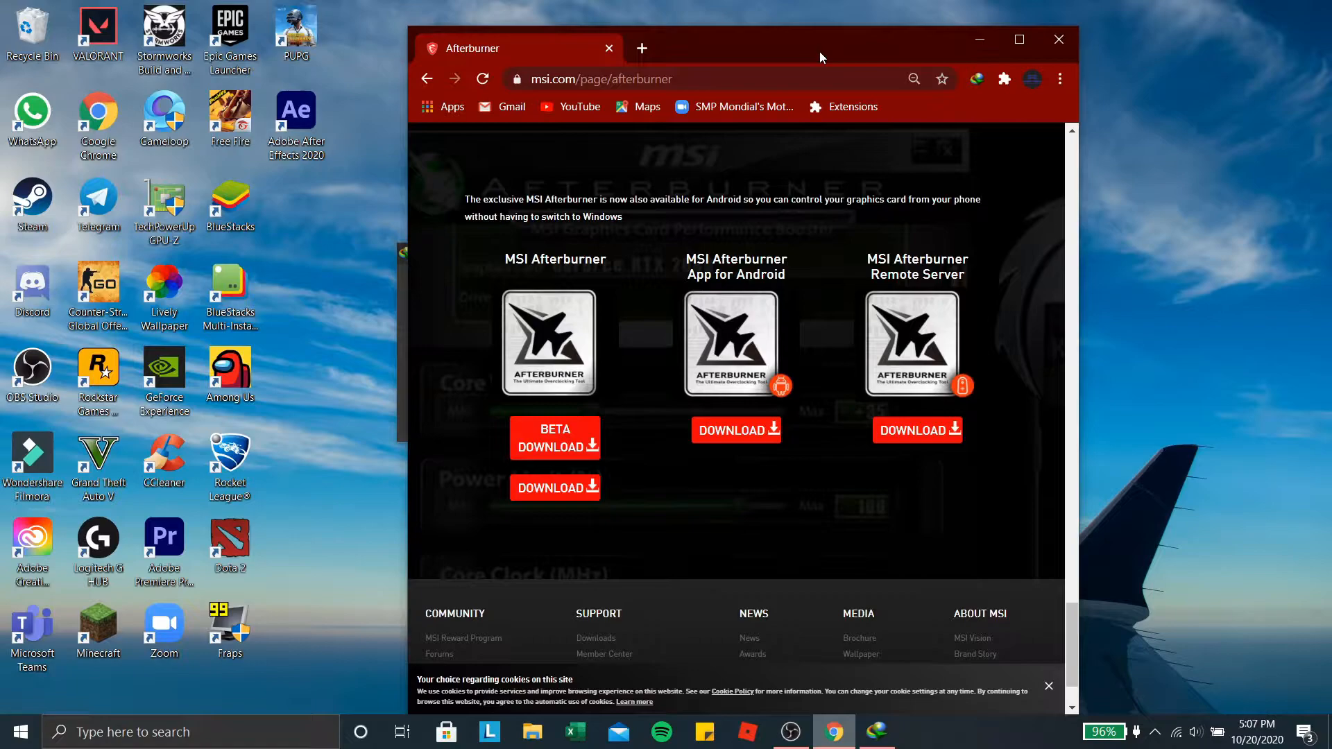
mouse_move(764, 438)
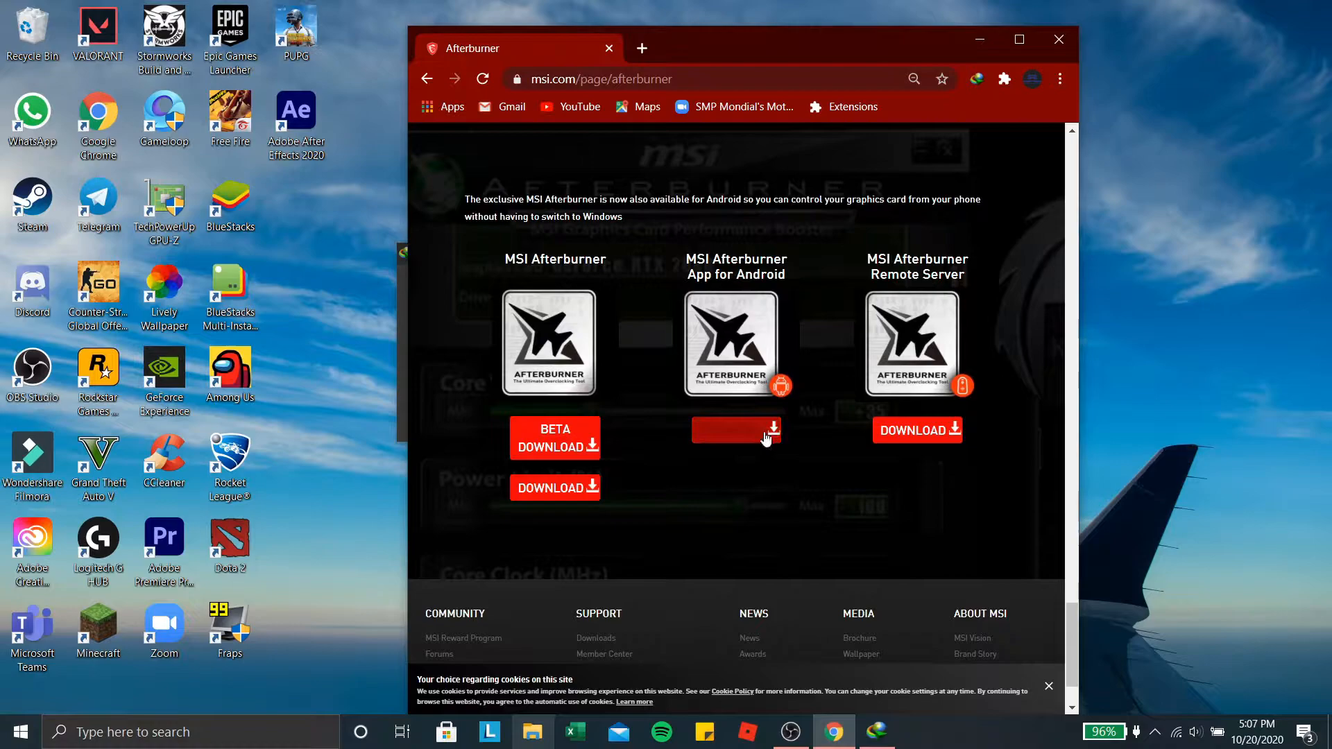
left_click(736, 430)
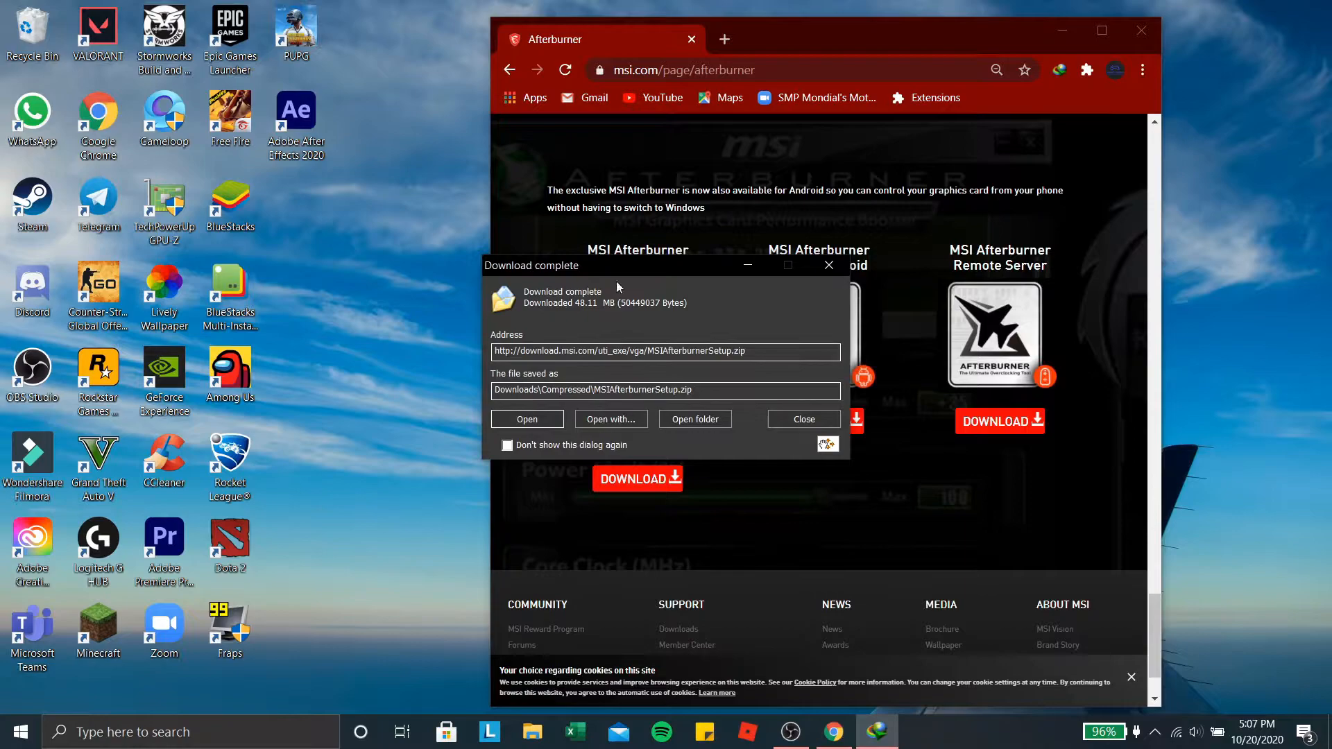
- Navigate to Downloads\Compressed, where the 49,267 KB MSIAfterburnerSetup archive sits
left_click(695, 419)
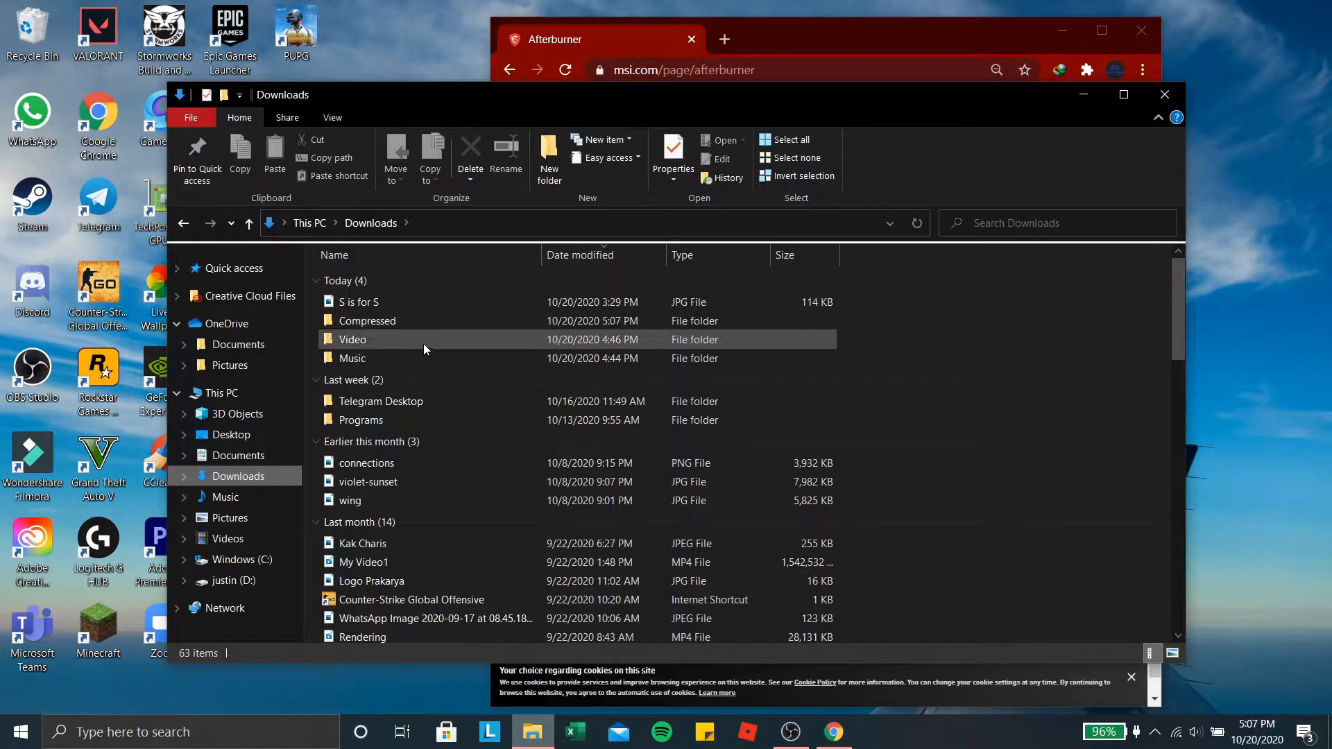
mouse_move(413, 320)
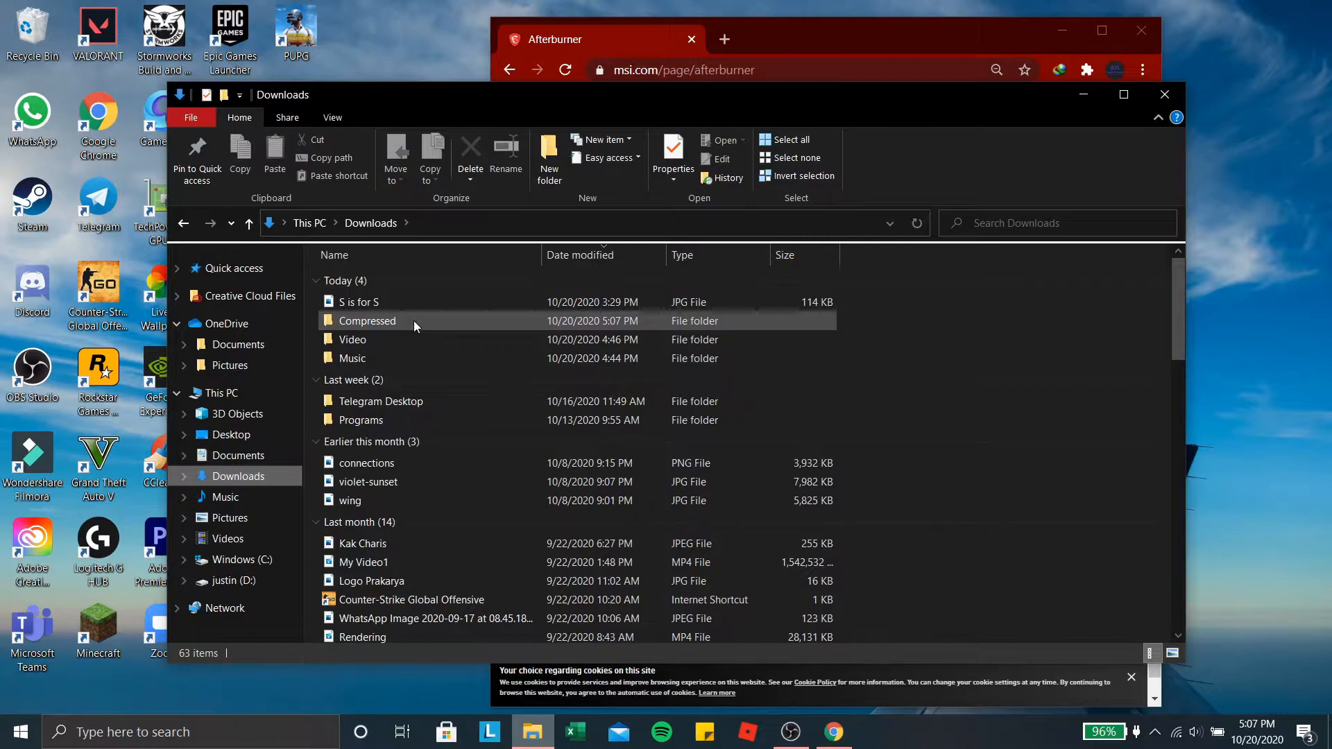
double_click(367, 321)
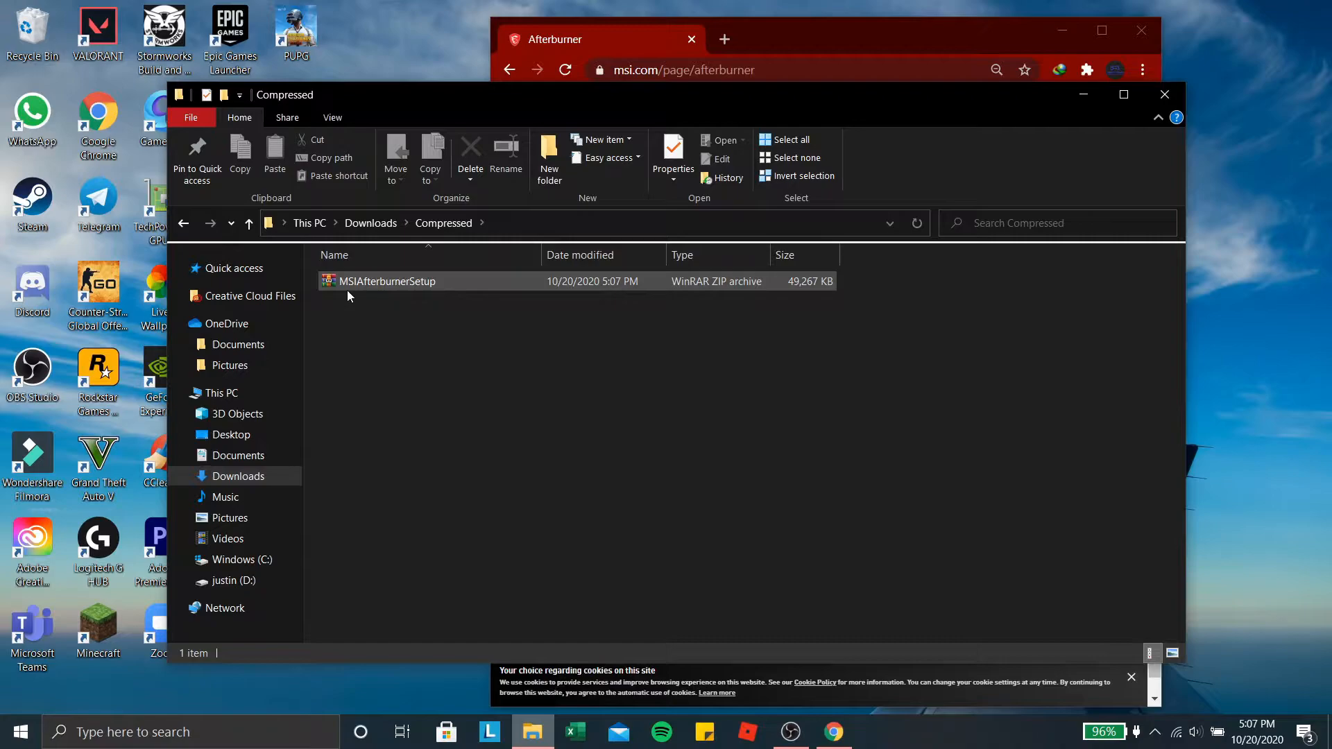
- Show the context menu with WinRAR extract options for MSIAfterburnerSetup
right_click(463, 286)
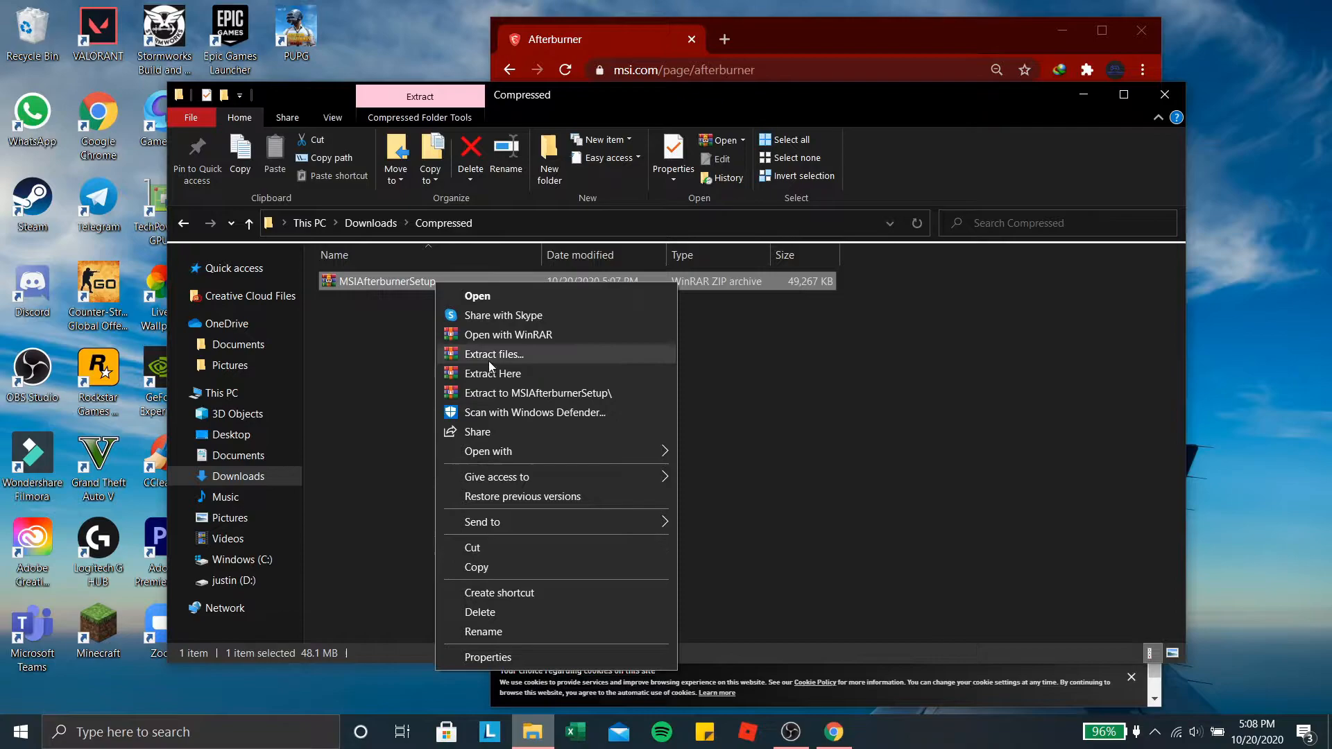
mouse_move(1046, 121)
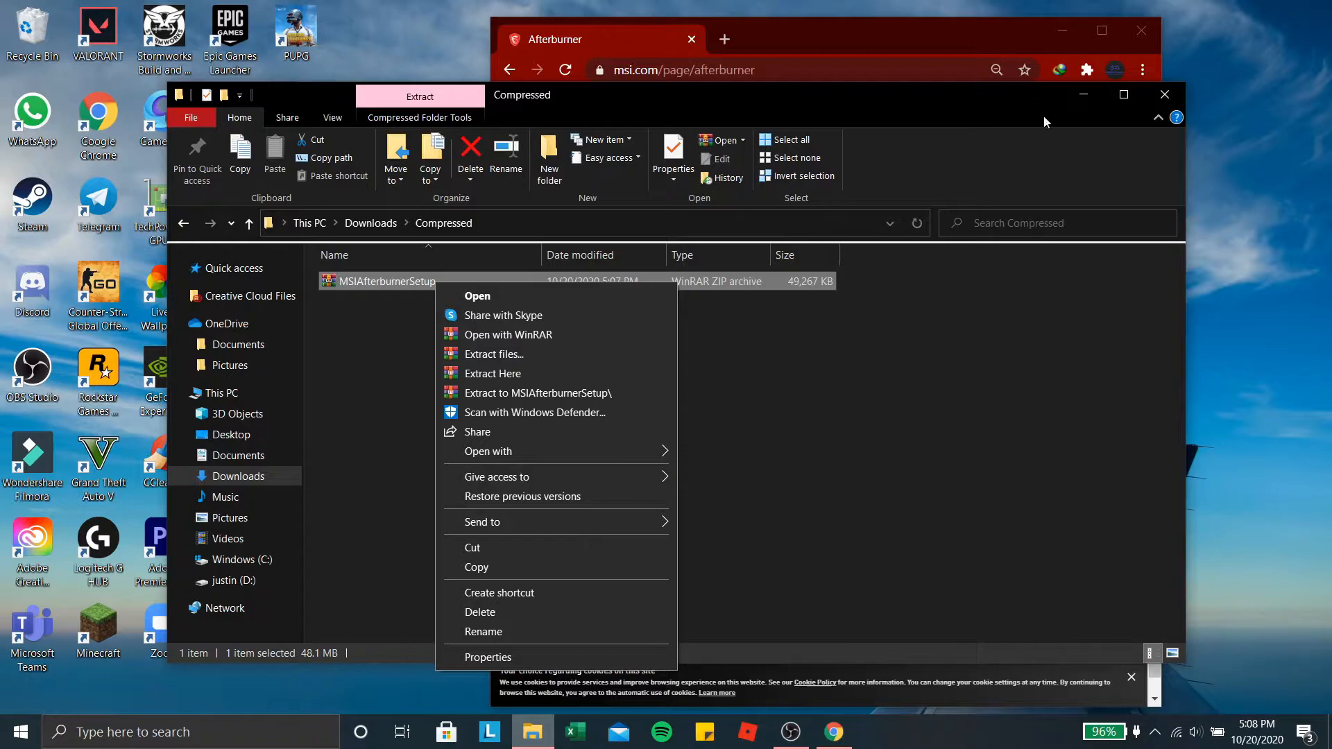